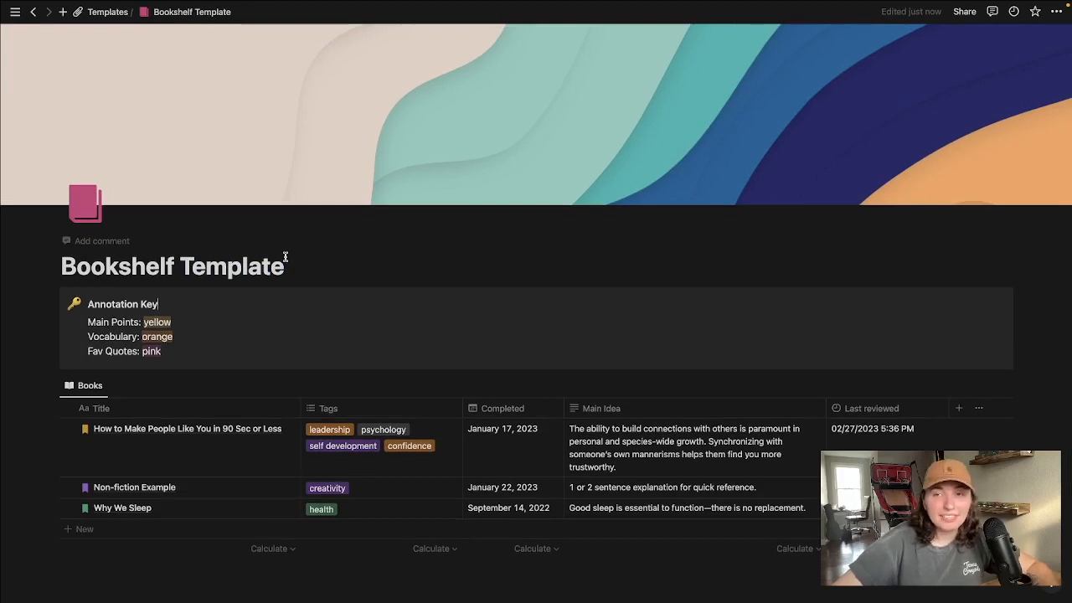
Remove the Annotation Key callout block below the Bookshelf Template title
{"action": "double_click", "coordinate": [231, 266]}
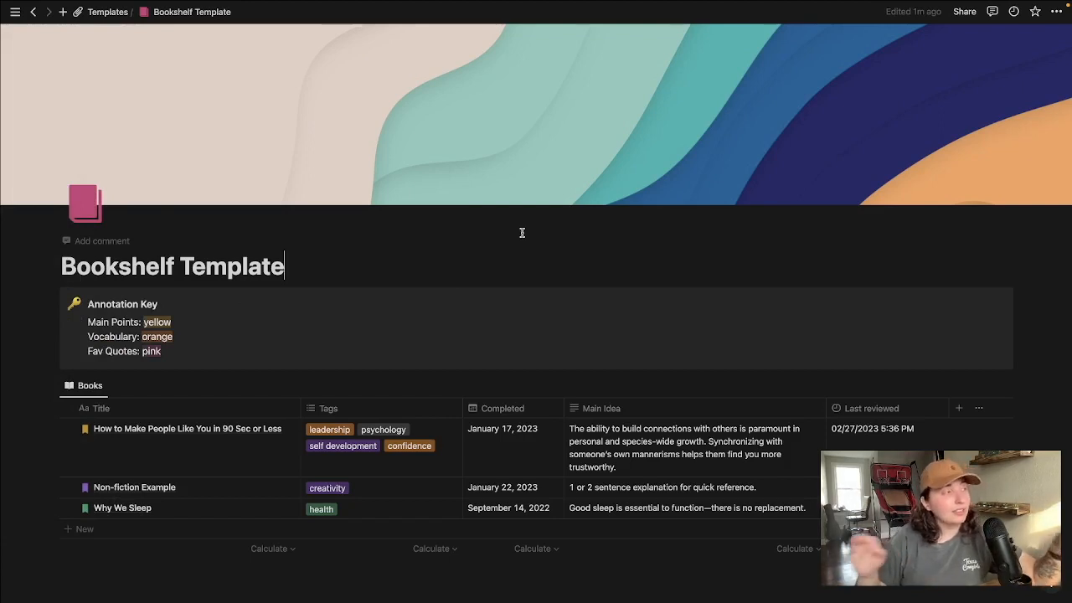
{"action": "mouse_move", "coordinate": [54, 296]}
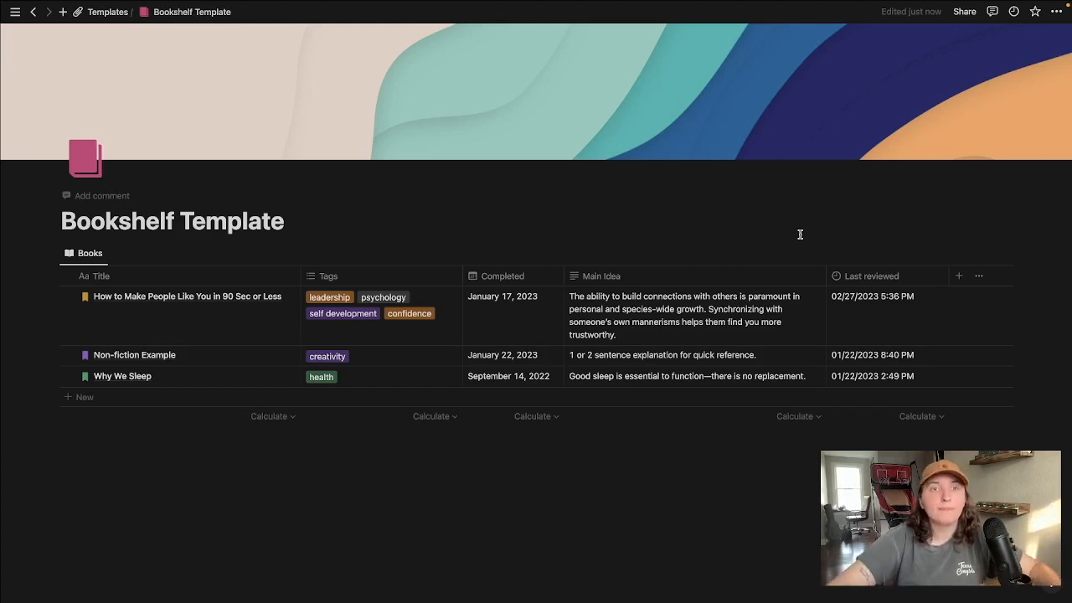
{"action": "mouse_move", "coordinate": [141, 277]}
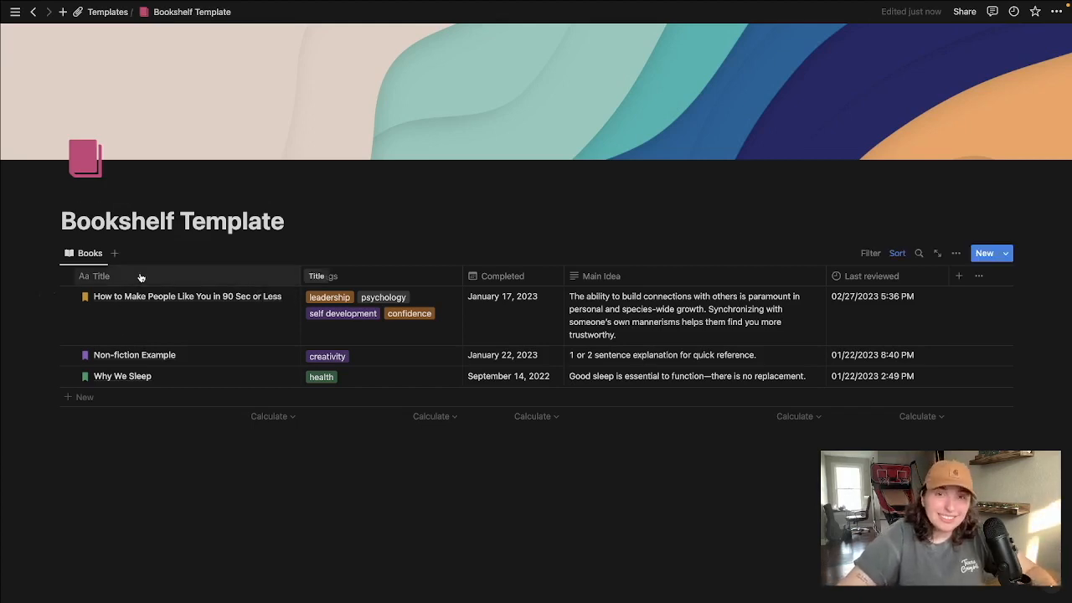
{"action": "mouse_move", "coordinate": [377, 271]}
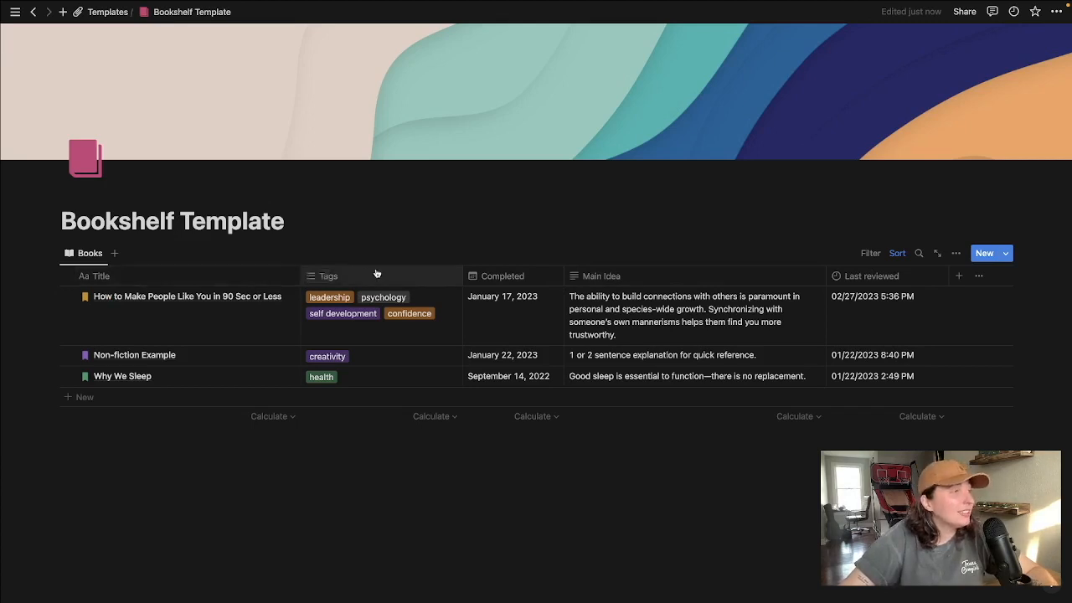
Delete the 'crime' option from the first book's Tags property
{"action": "left_click", "coordinate": [402, 313]}
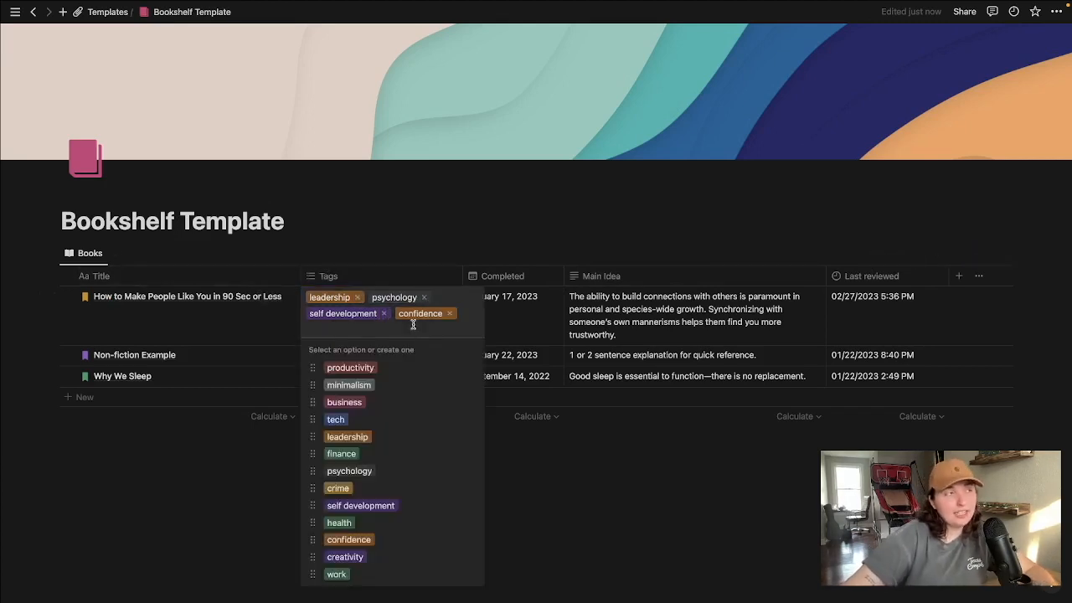
{"action": "mouse_move", "coordinate": [423, 435]}
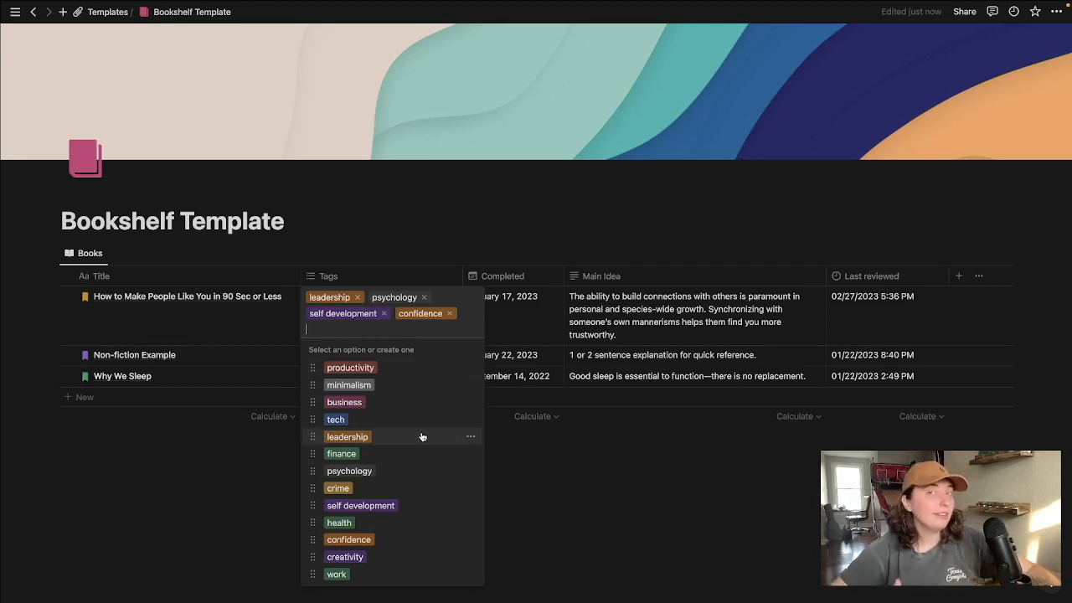
{"action": "mouse_move", "coordinate": [446, 489]}
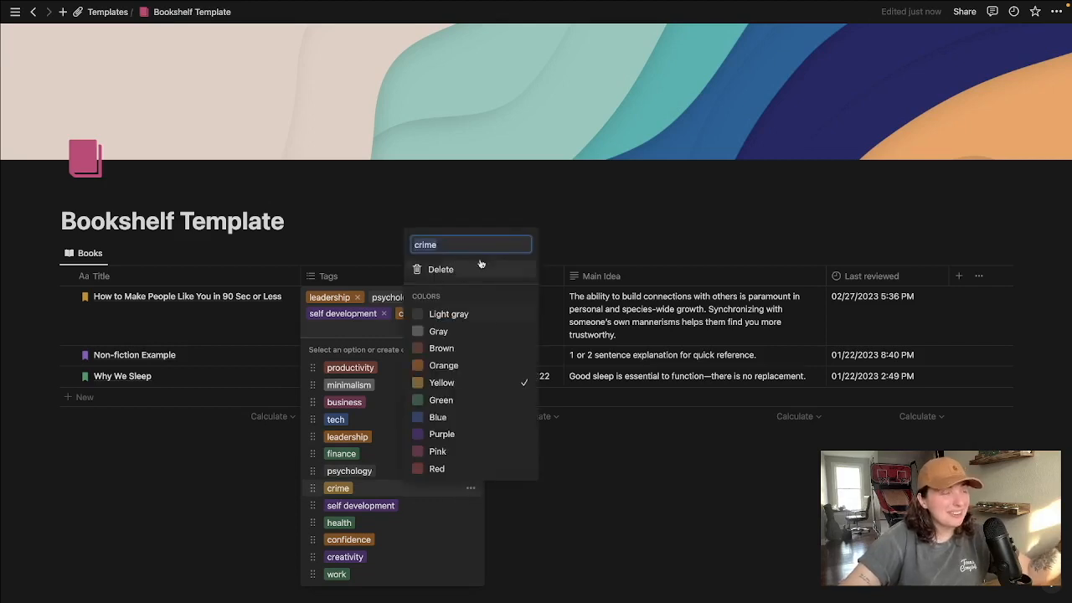
{"action": "mouse_move", "coordinate": [489, 275]}
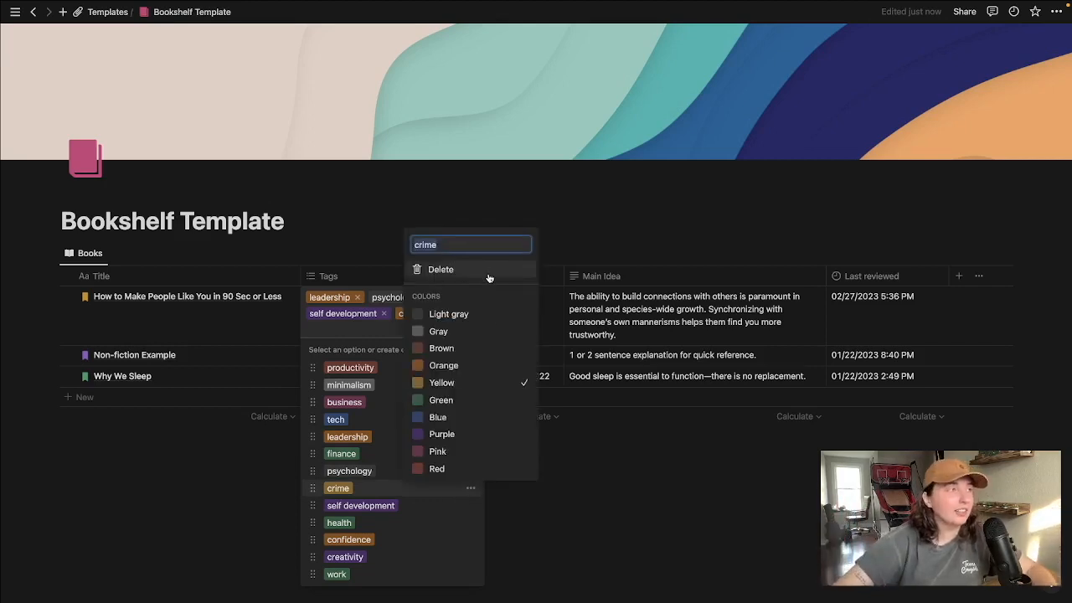
{"action": "left_click", "coordinate": [439, 268]}
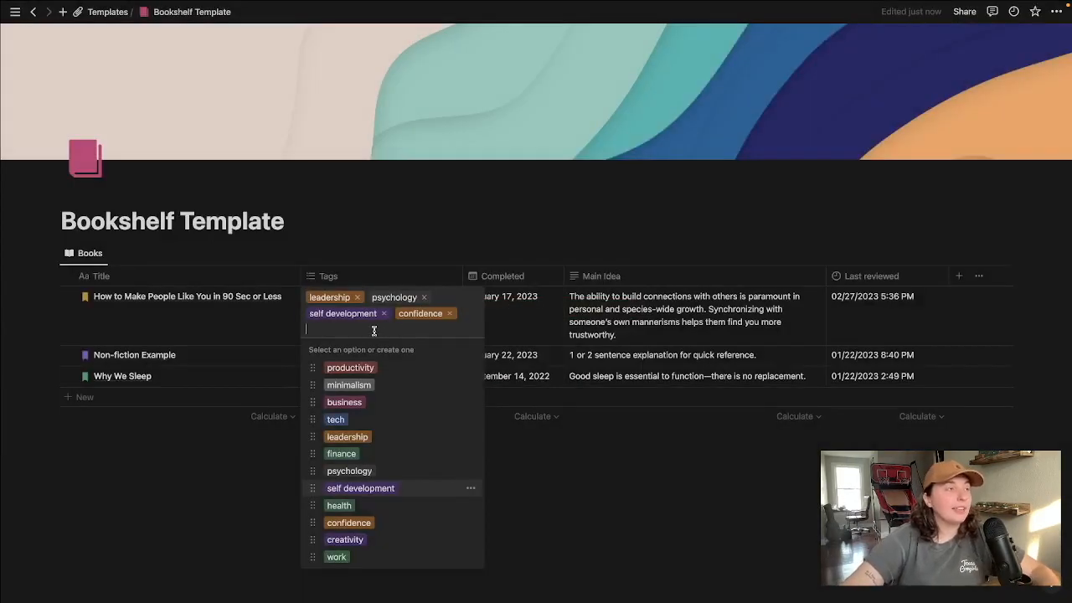
{"action": "type", "text": "s"}
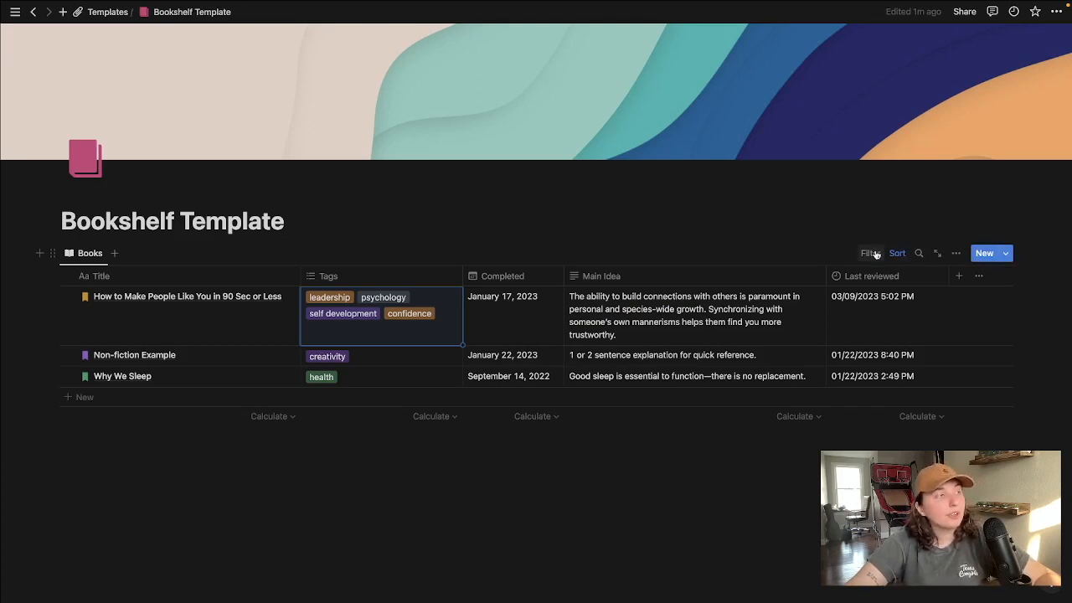
Add Last reviewed and Tags filters to the Books table, then view the Non-fiction Example entry
{"action": "left_click", "coordinate": [871, 253]}
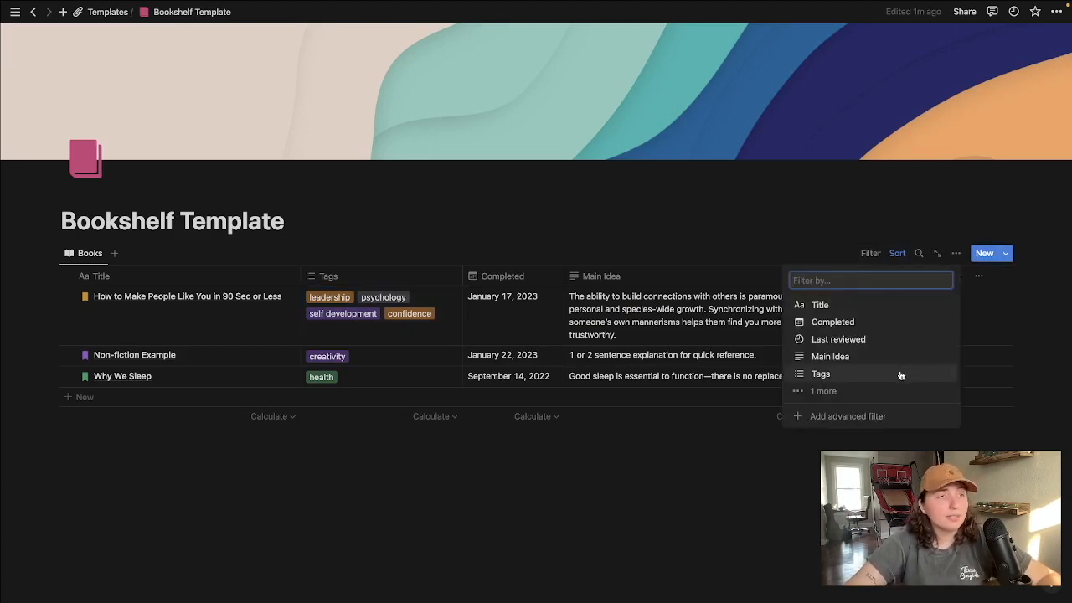
{"action": "mouse_move", "coordinate": [888, 387]}
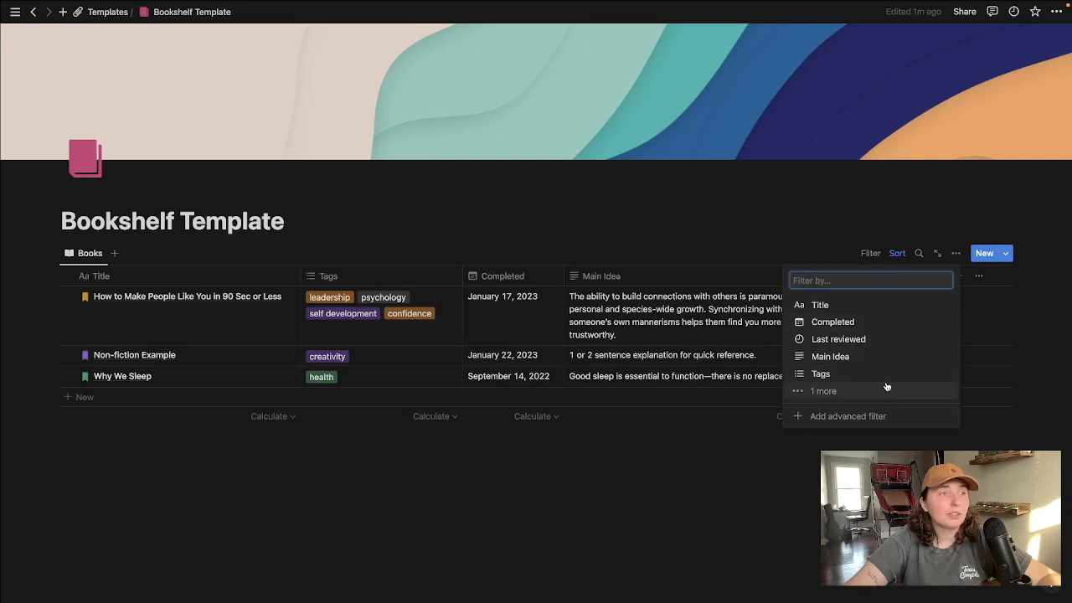
{"action": "left_click", "coordinate": [821, 374]}
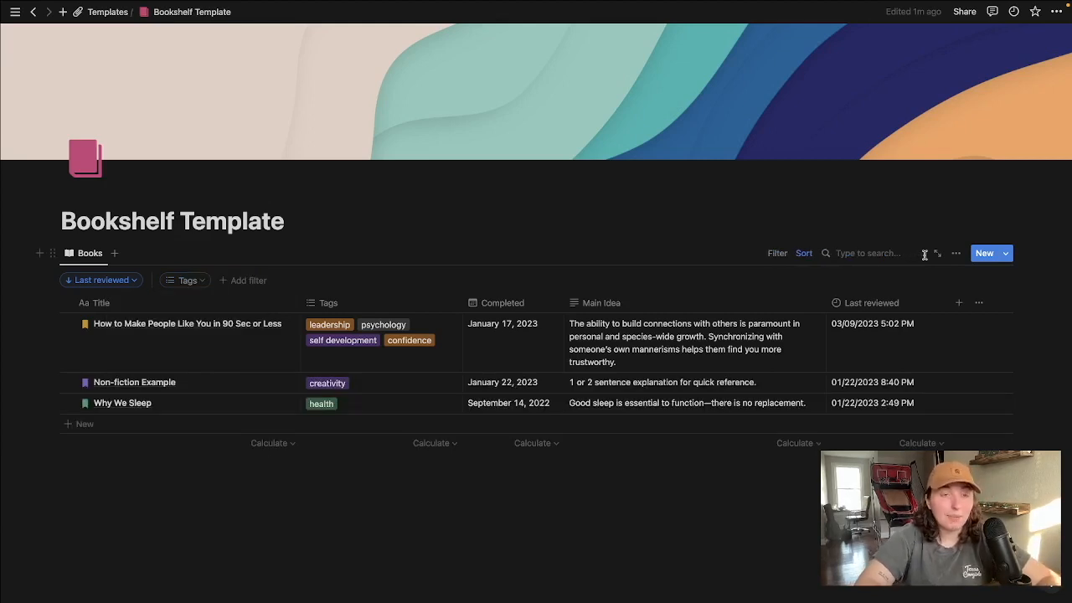
{"action": "type", "text": "leadersh"}
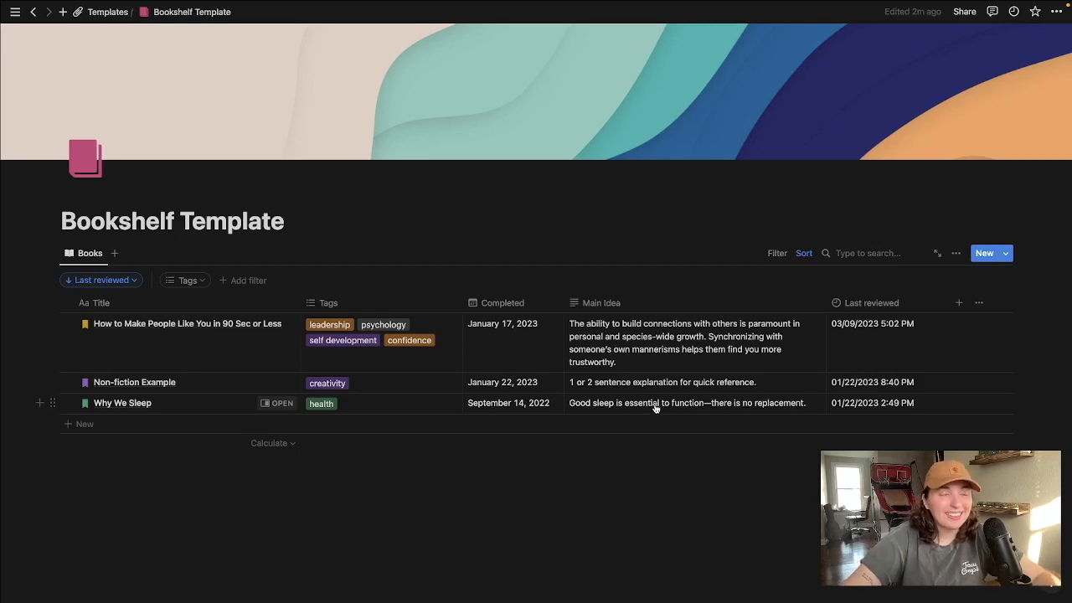
{"action": "mouse_move", "coordinate": [646, 402]}
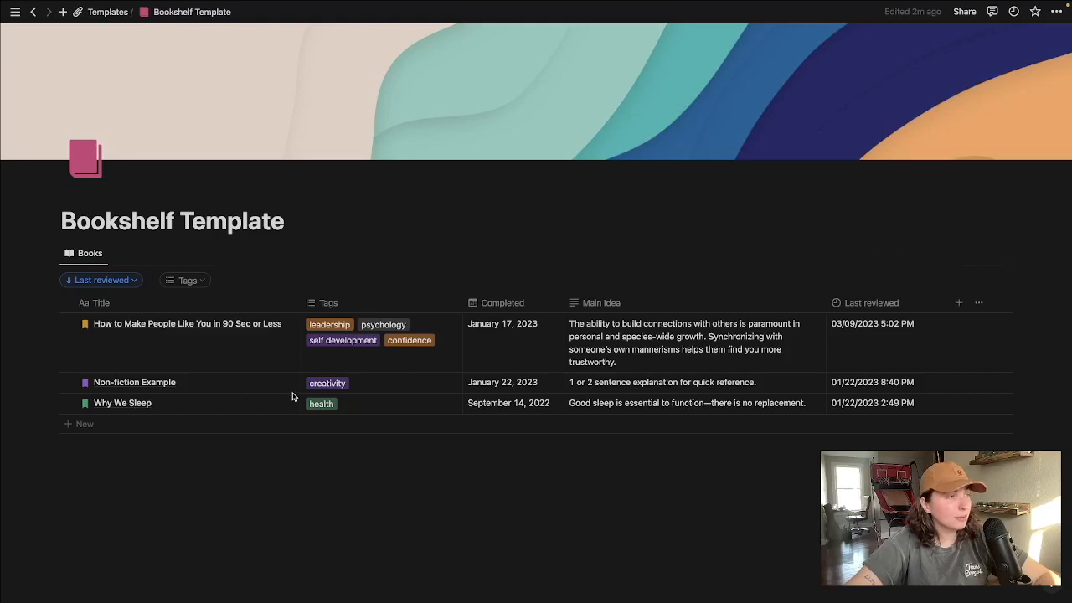
{"action": "left_click", "coordinate": [134, 382]}
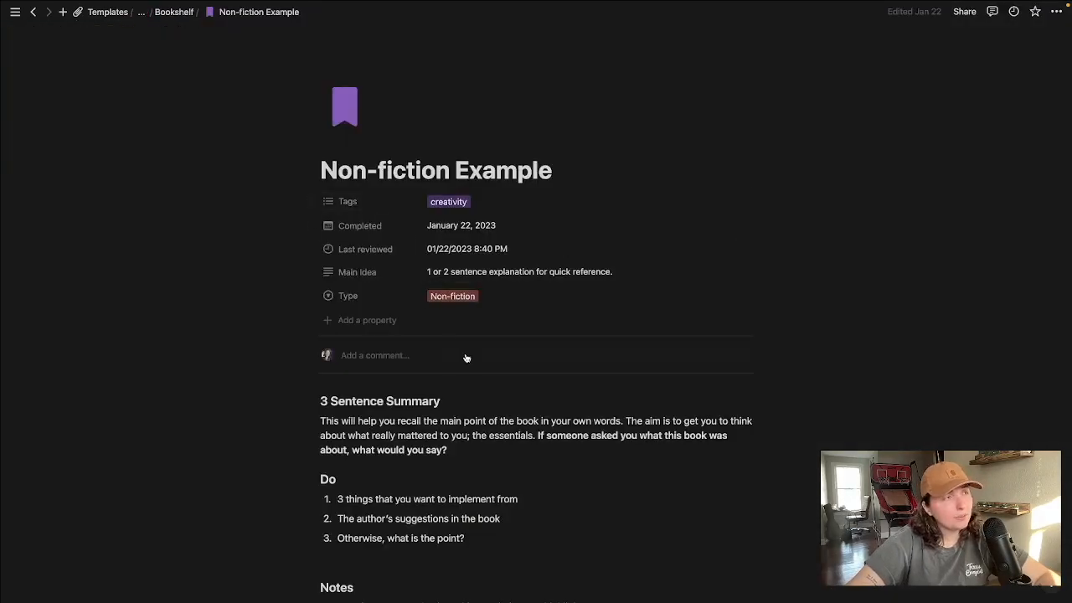
{"action": "scroll", "scroll_direction": "down", "scroll_amount": 3}
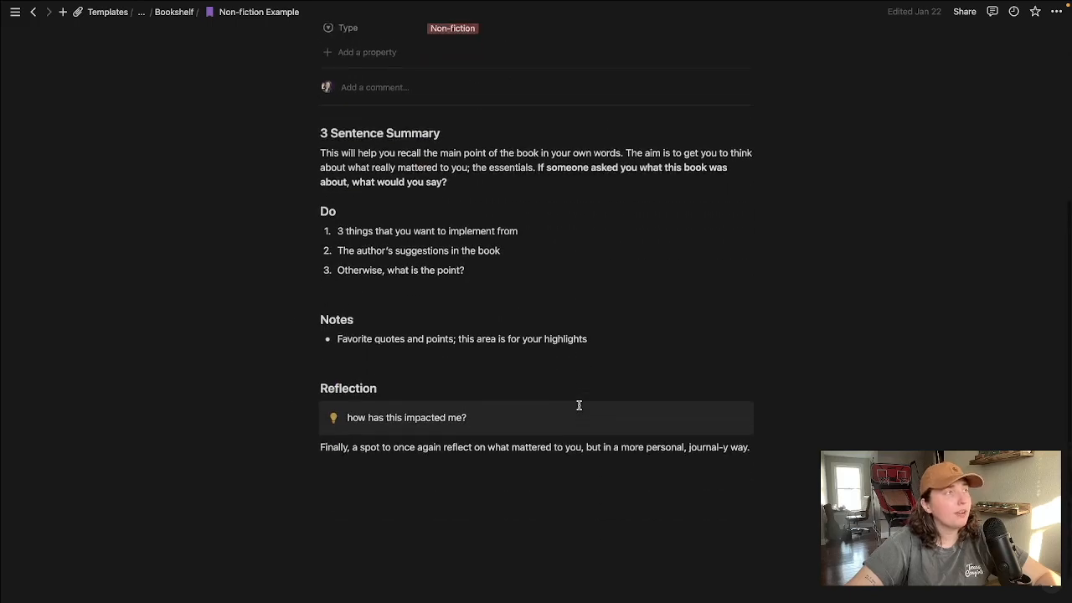
{"action": "scroll", "scroll_direction": "down", "scroll_amount": 3}
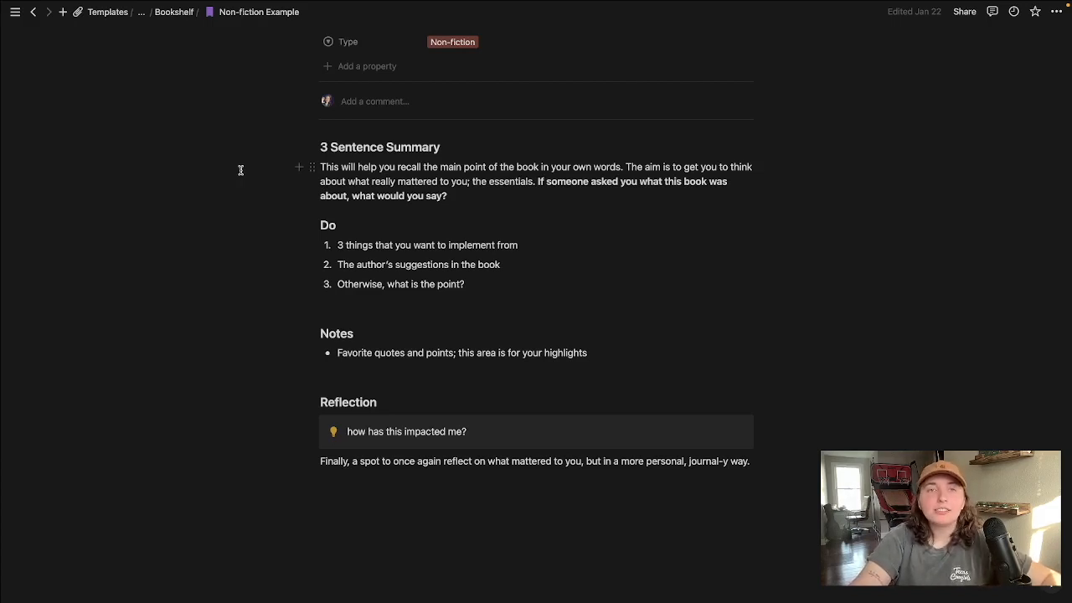
{"action": "mouse_move", "coordinate": [298, 207]}
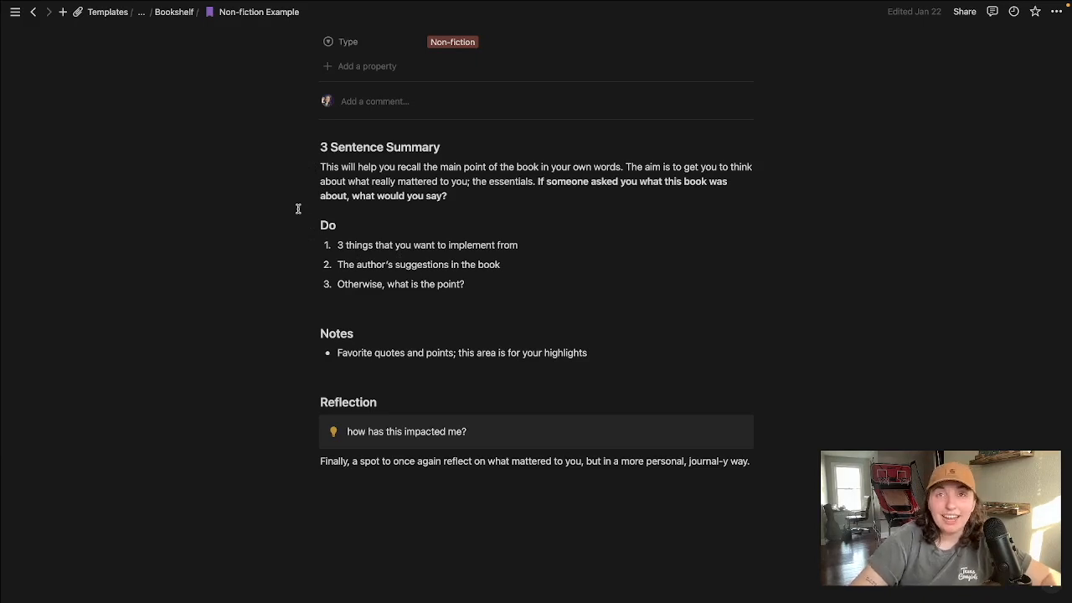
{"action": "mouse_move", "coordinate": [323, 231]}
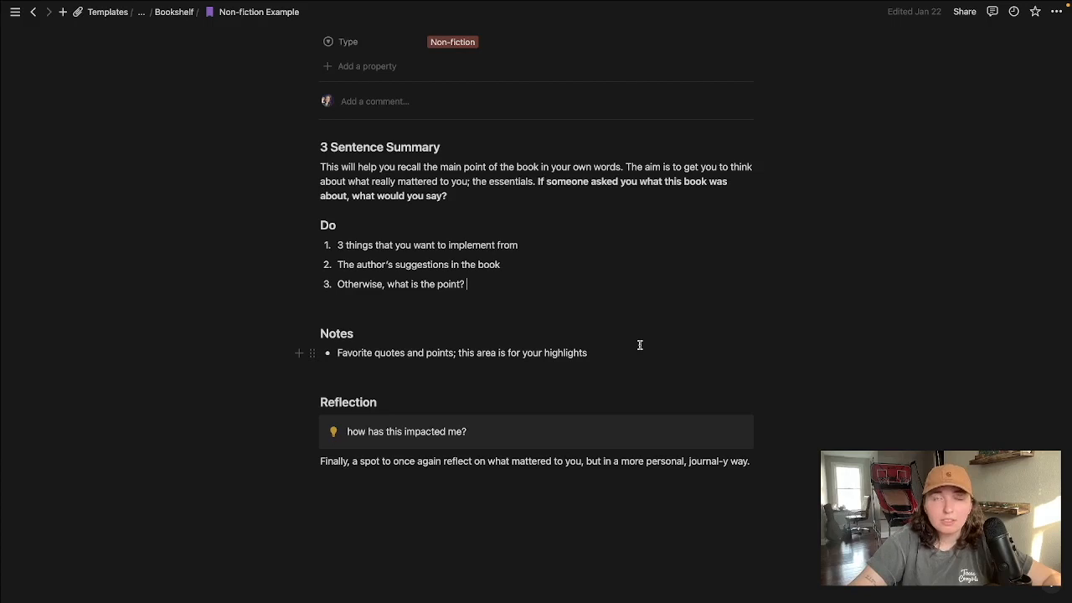
{"action": "scroll", "scroll_direction": "down", "scroll_amount": 3}
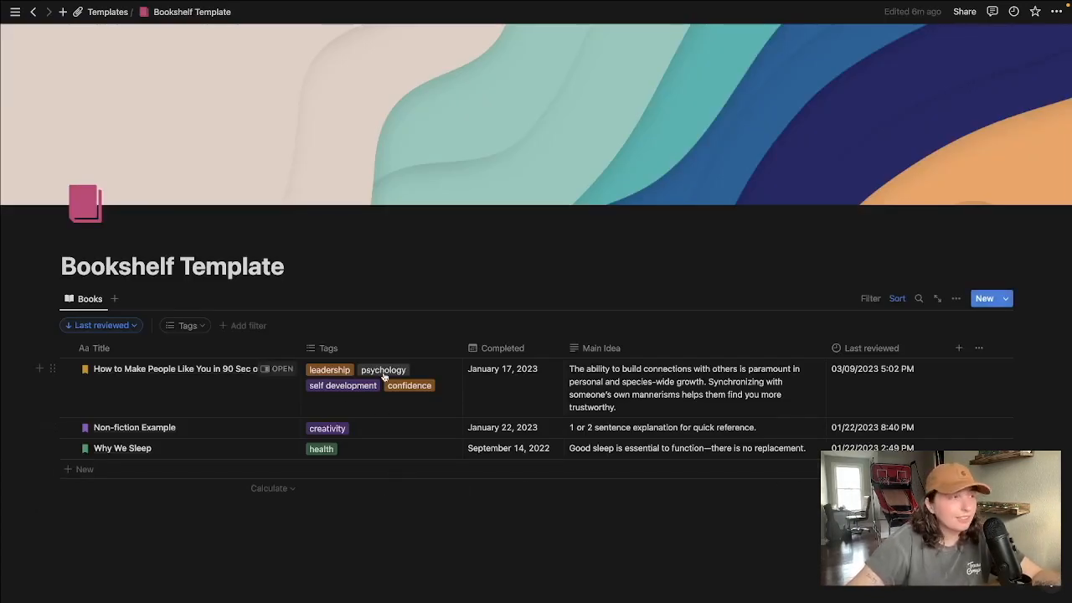
{"action": "mouse_move", "coordinate": [272, 453]}
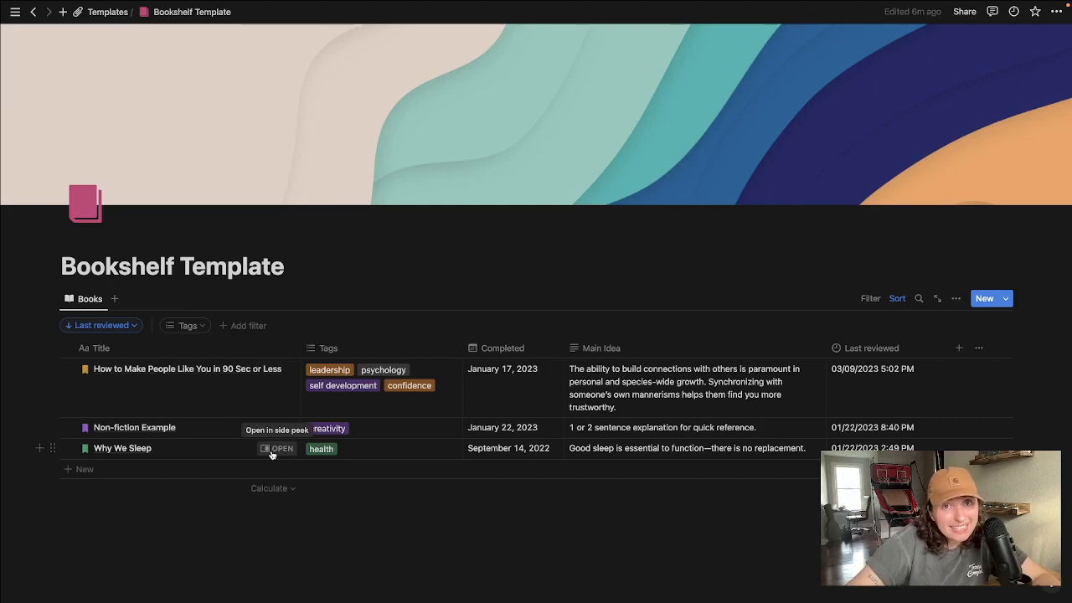
{"action": "left_click", "coordinate": [278, 449]}
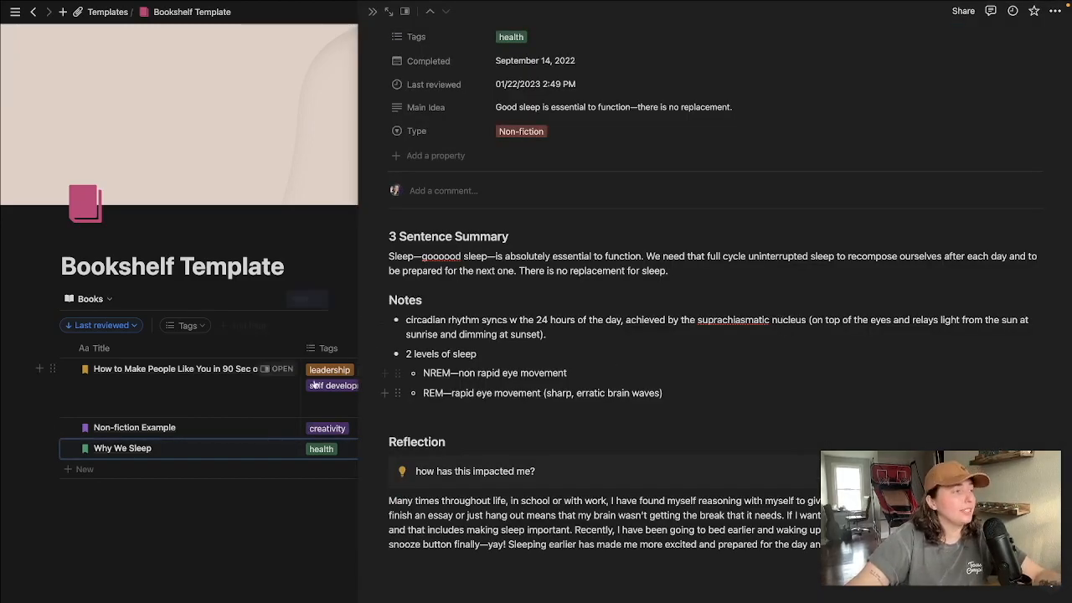
{"action": "left_click", "coordinate": [174, 369]}
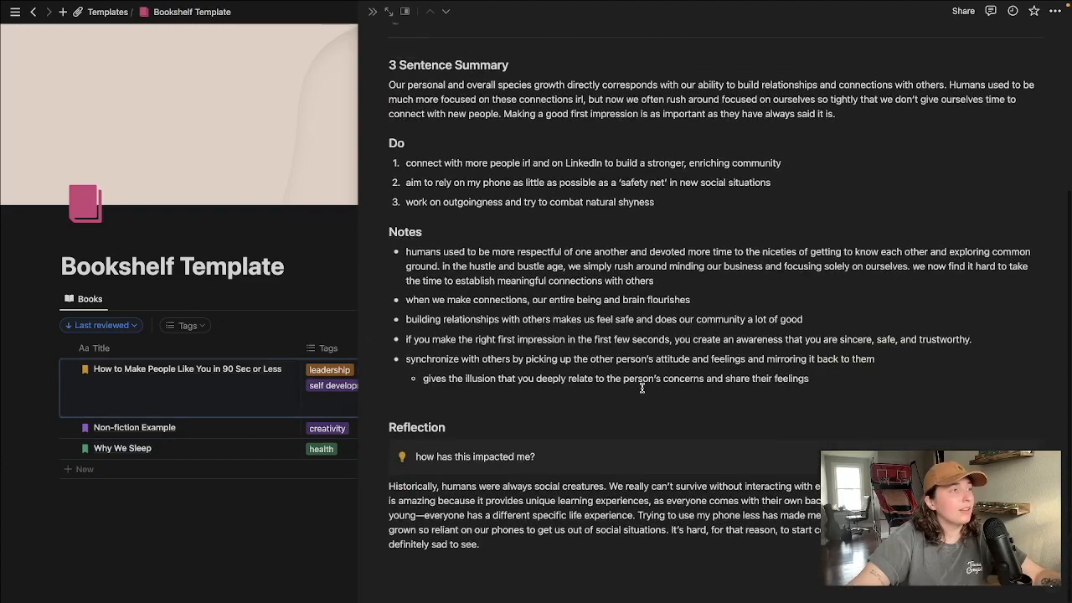
{"action": "left_click", "coordinate": [1009, 299]}
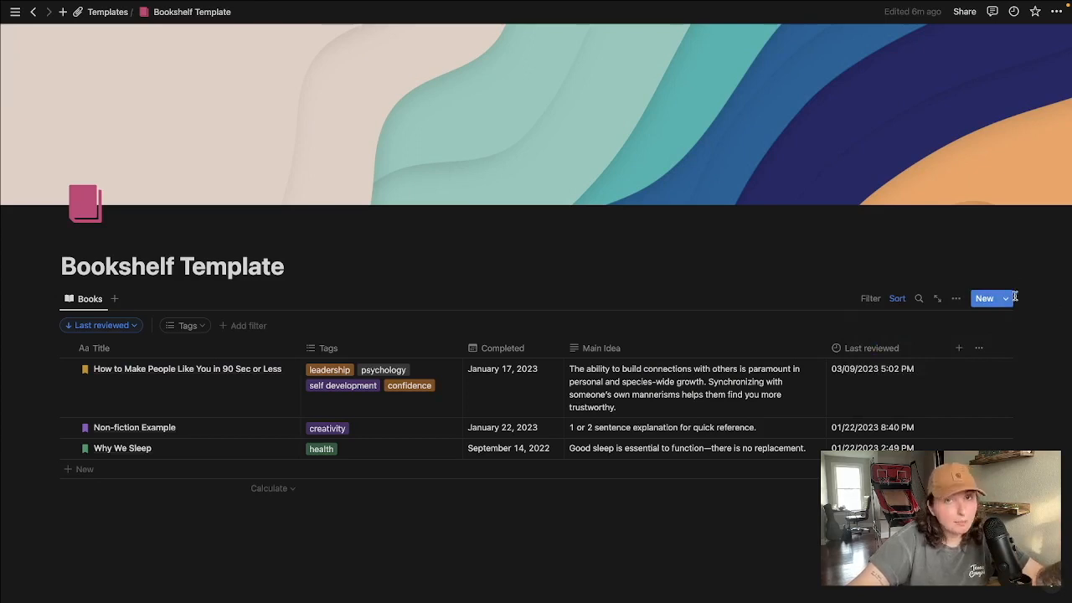
Create a new book entry from the Non-fiction template tagged 'self development'
{"action": "left_click", "coordinate": [1005, 298]}
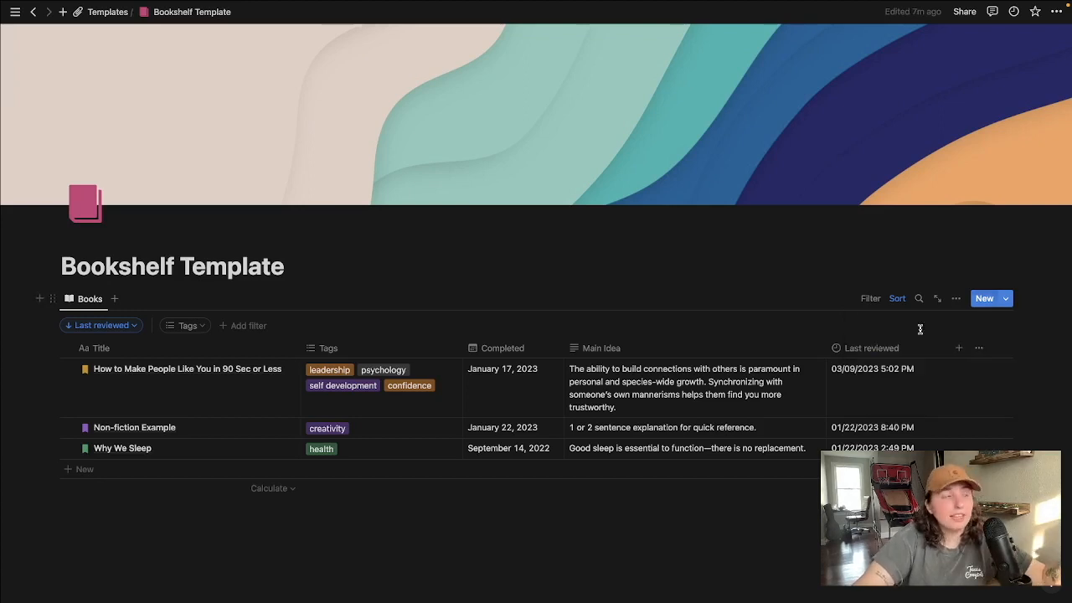
{"action": "mouse_move", "coordinate": [81, 480]}
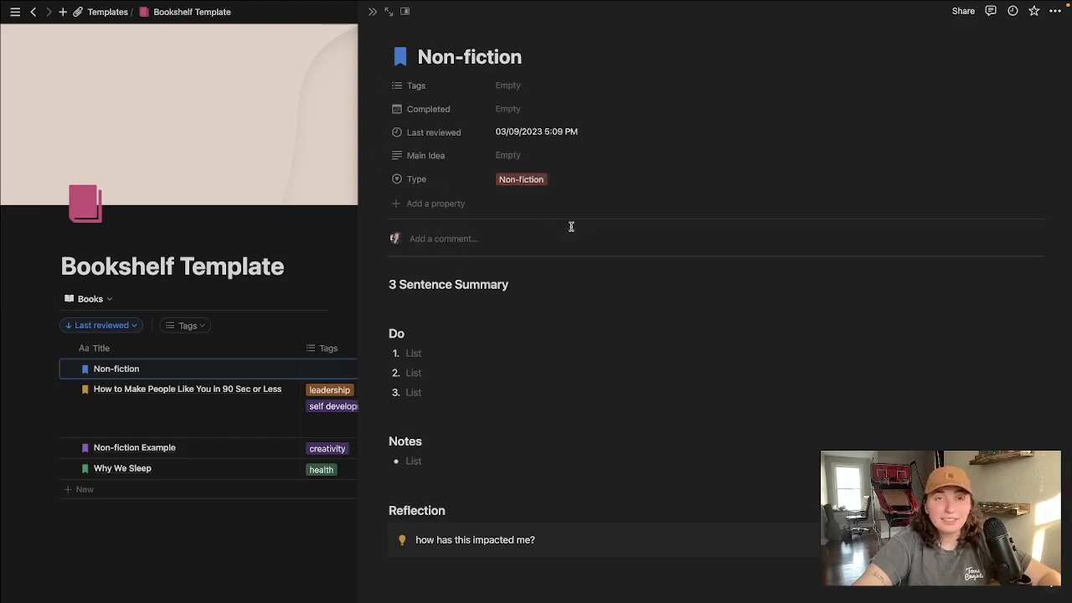
{"action": "left_click", "coordinate": [510, 84]}
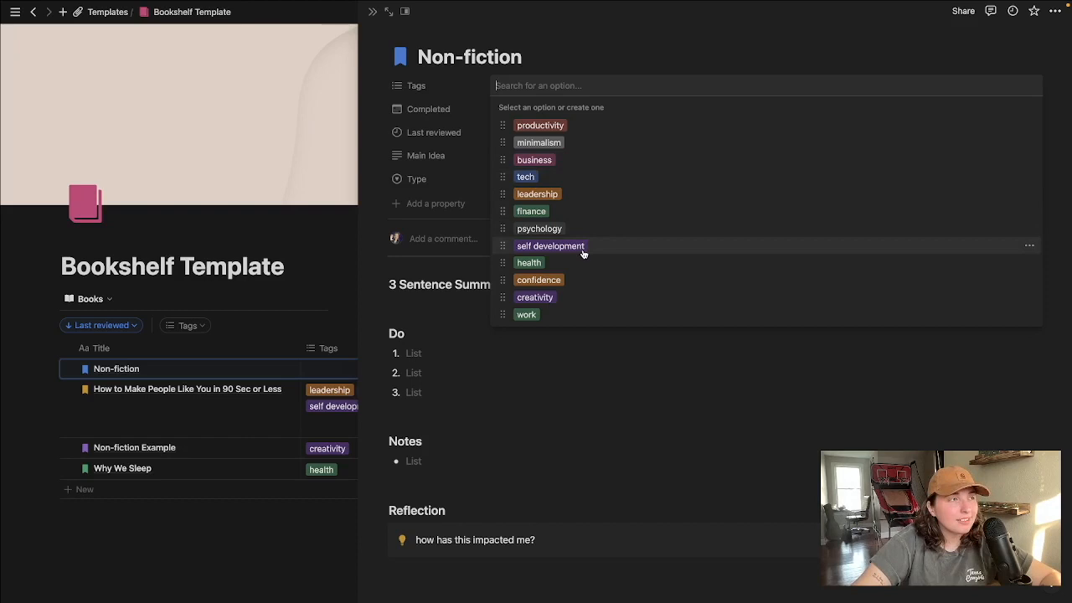
{"action": "left_click", "coordinate": [550, 244]}
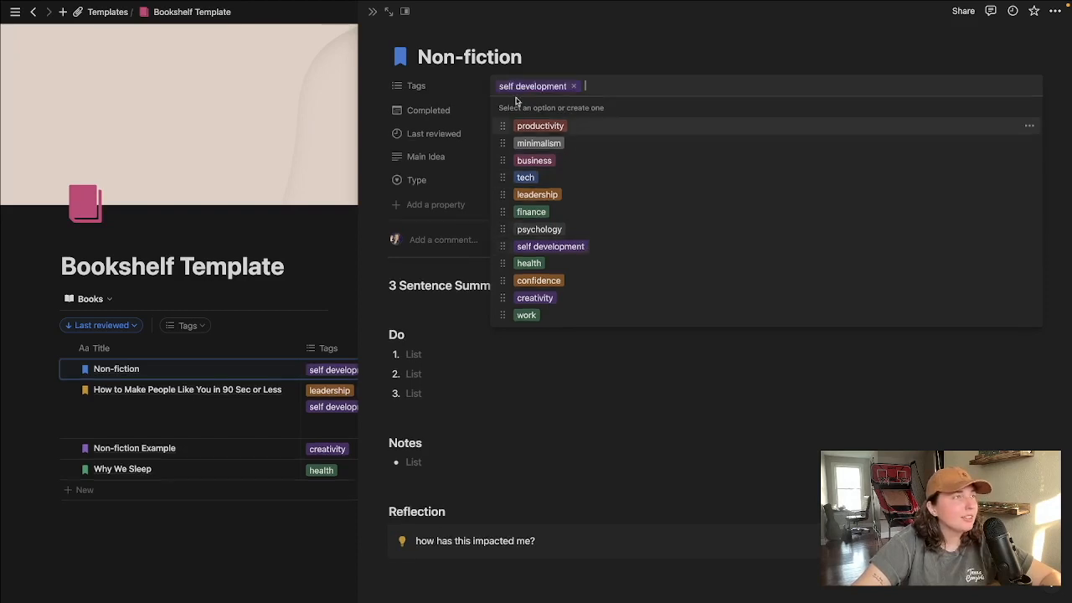
Begin choosing an icon for the new Non-fiction entry from the icon collection
{"action": "left_click", "coordinate": [399, 57]}
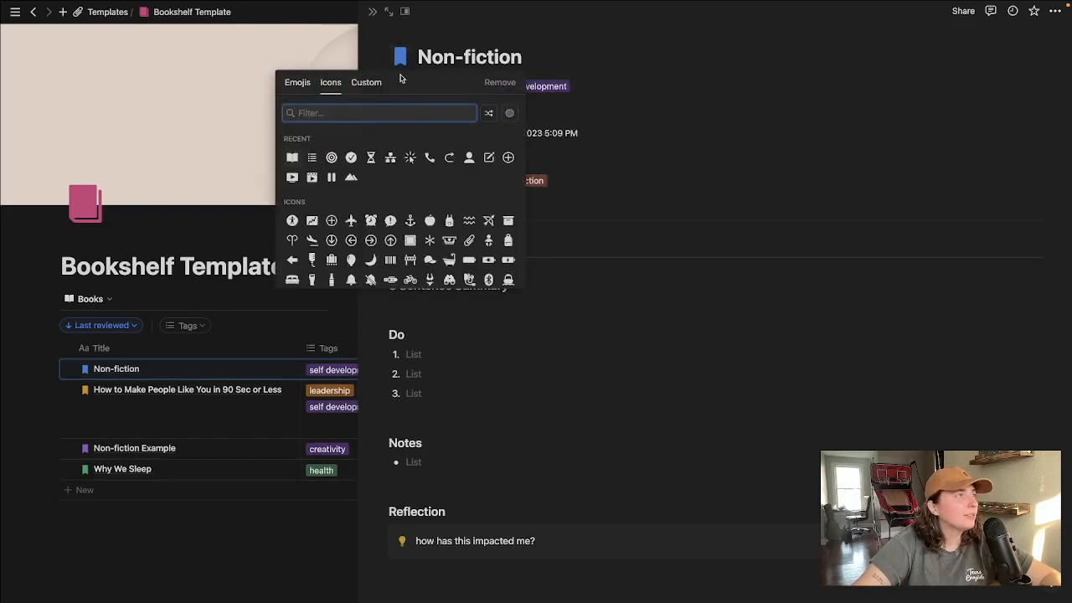
{"action": "left_click", "coordinate": [379, 114]}
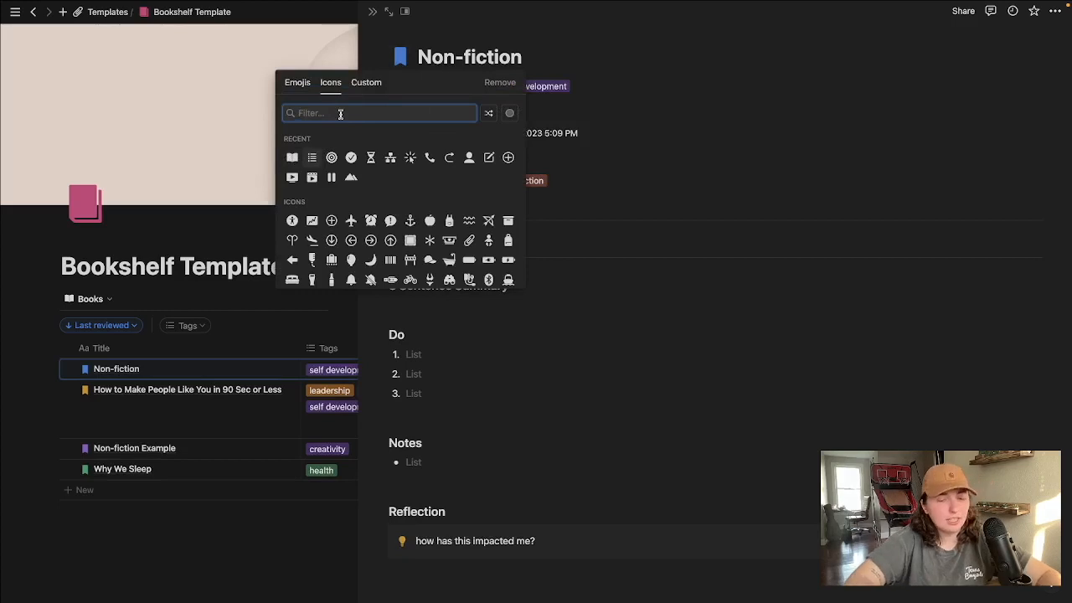